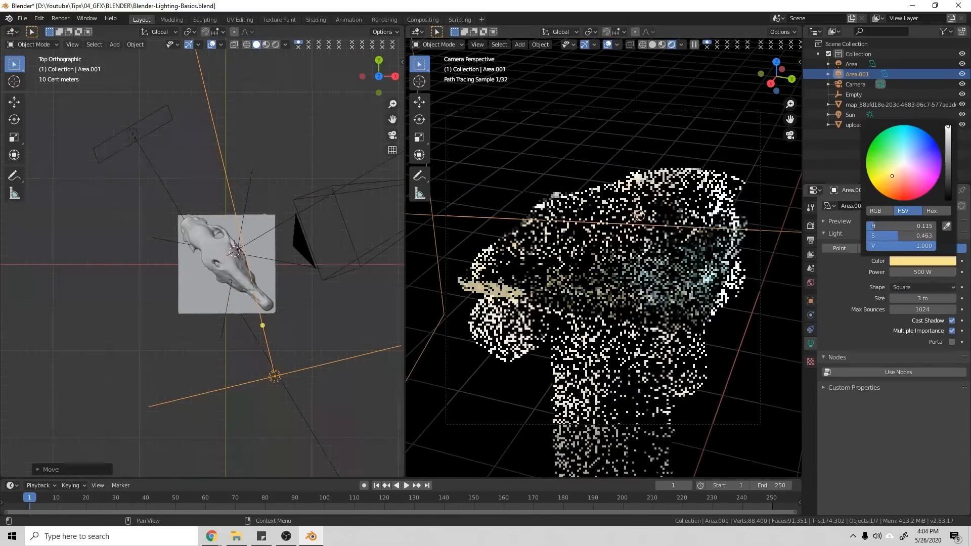
Preview the Center, Diagonal and Golden Ratio composition guides over the astronaut shot
{"action": "left_click", "coordinate": [899, 183]}
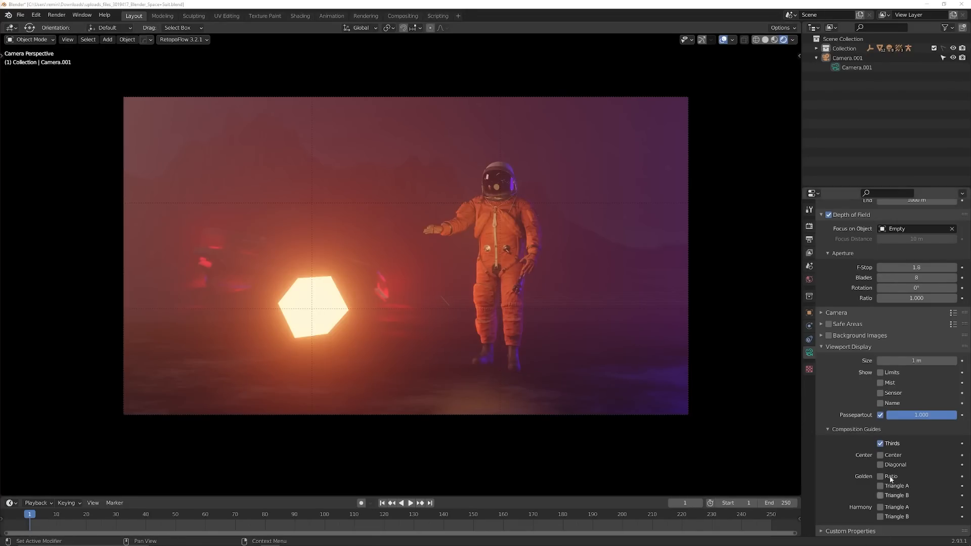
{"action": "left_click", "coordinate": [880, 455]}
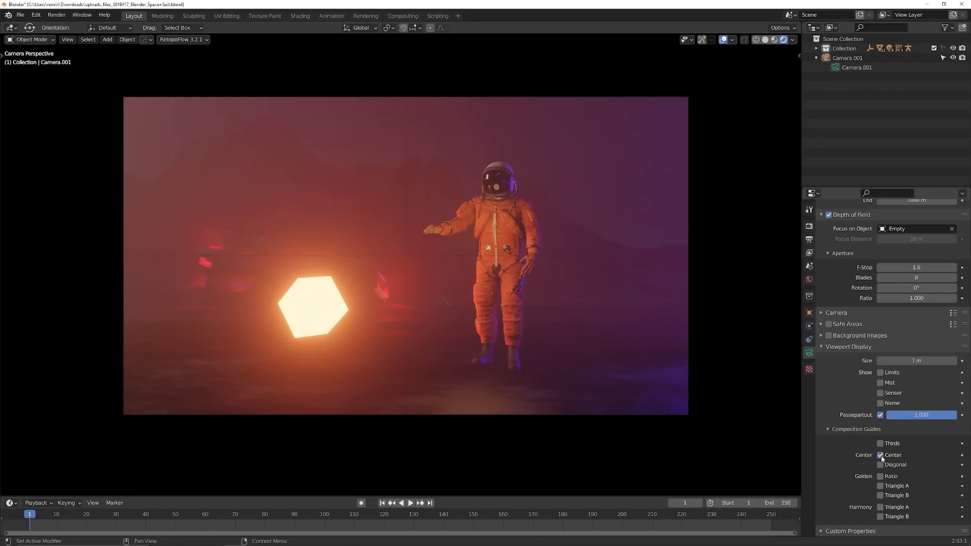
{"action": "left_click", "coordinate": [881, 465]}
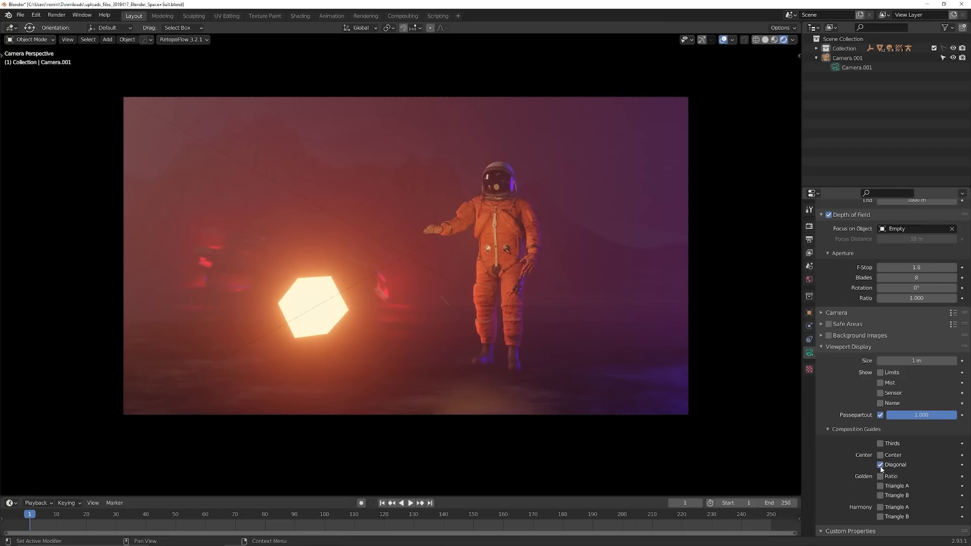
{"action": "left_click", "coordinate": [880, 477]}
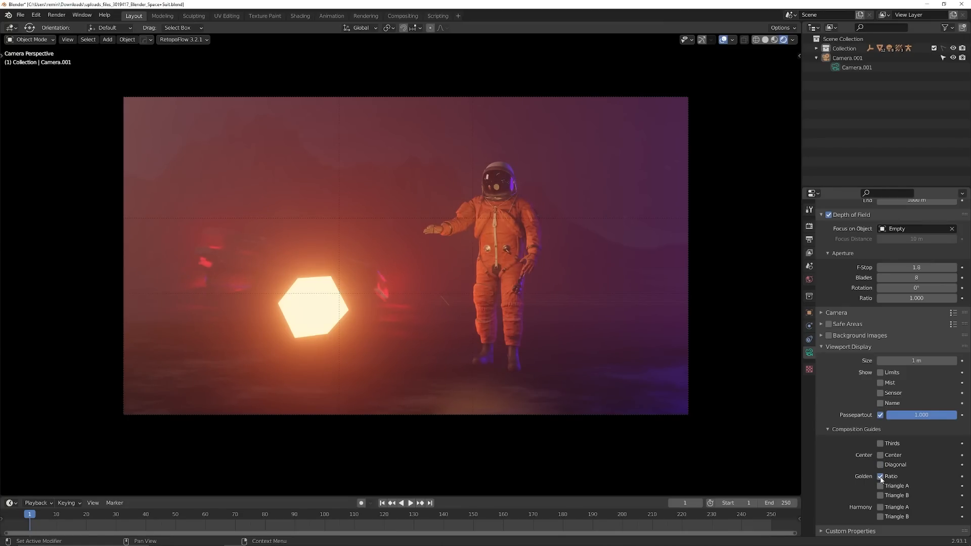
Preview the Golden Triangle A/B and Harmony Triangle A/B guides in turn
{"action": "left_click", "coordinate": [881, 486]}
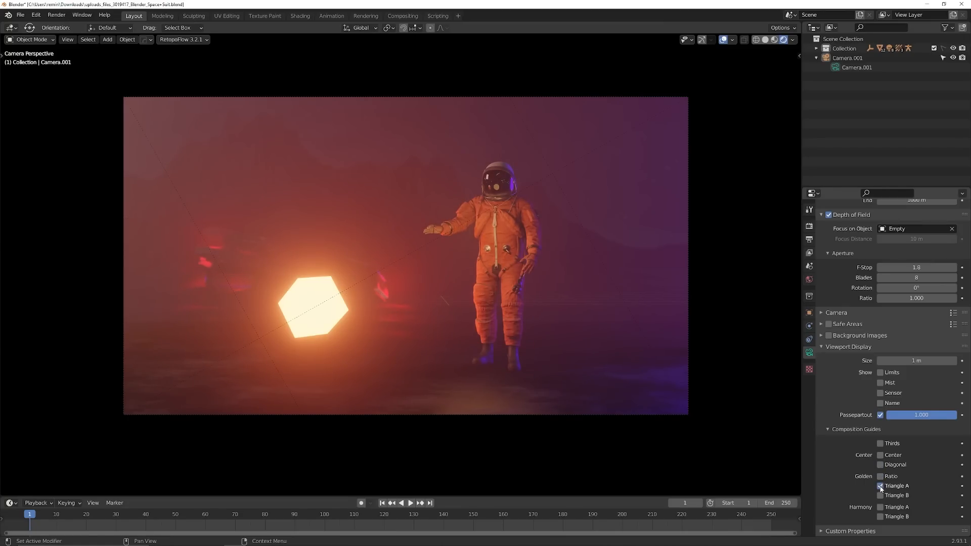
{"action": "left_click", "coordinate": [880, 495]}
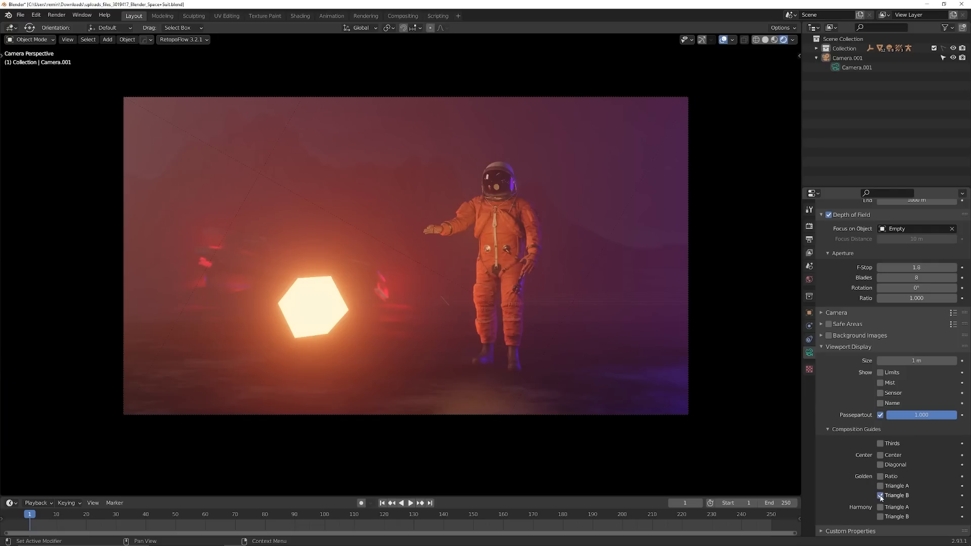
{"action": "left_click", "coordinate": [881, 496]}
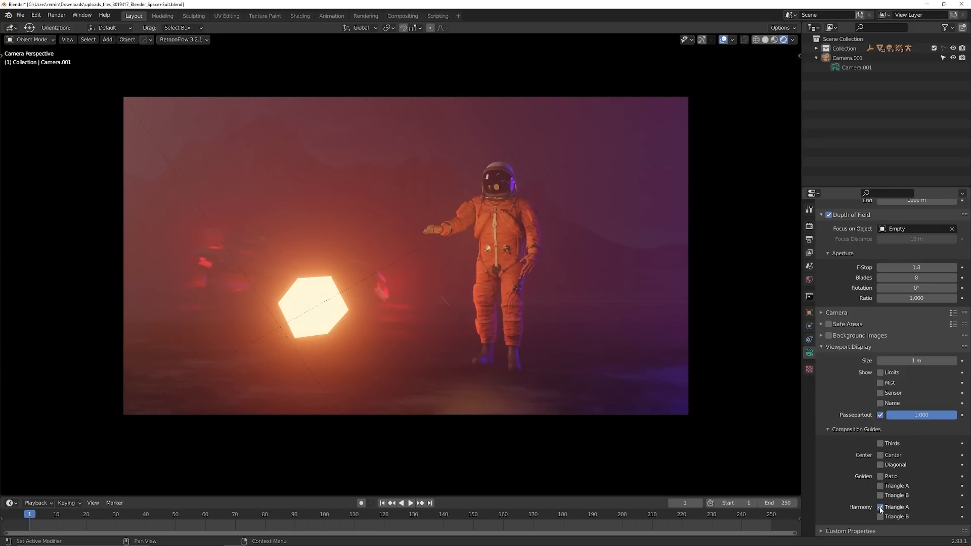
{"action": "left_click", "coordinate": [880, 517]}
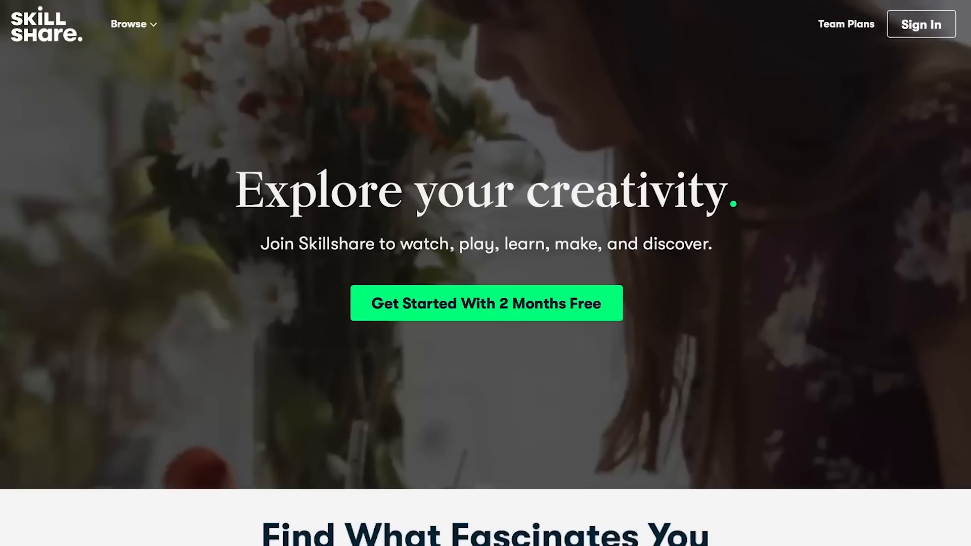
Scroll through Skillshare's class categories and search for 'cinemtagoraphy' classes
{"action": "scroll", "scroll_direction": "down", "scroll_amount": 3}
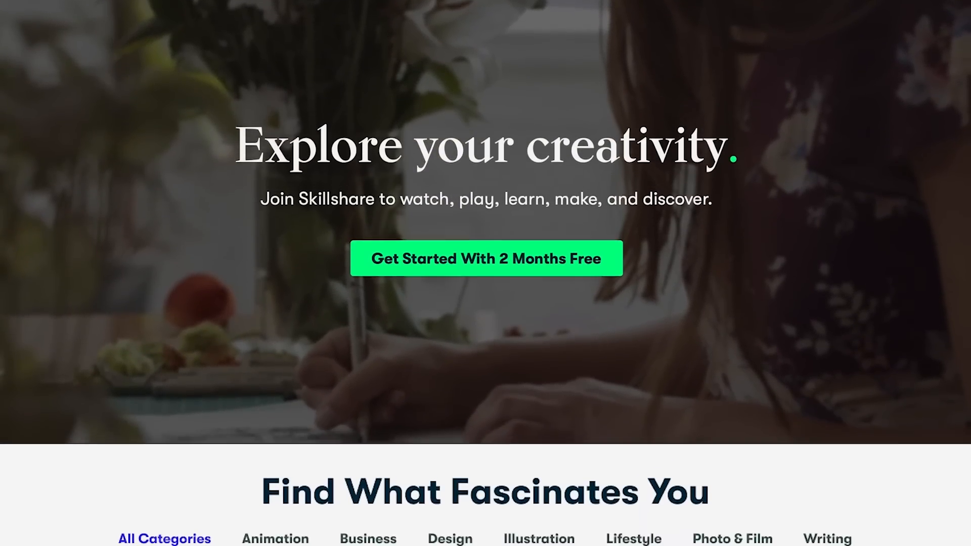
{"action": "scroll", "scroll_direction": "down", "scroll_amount": 3}
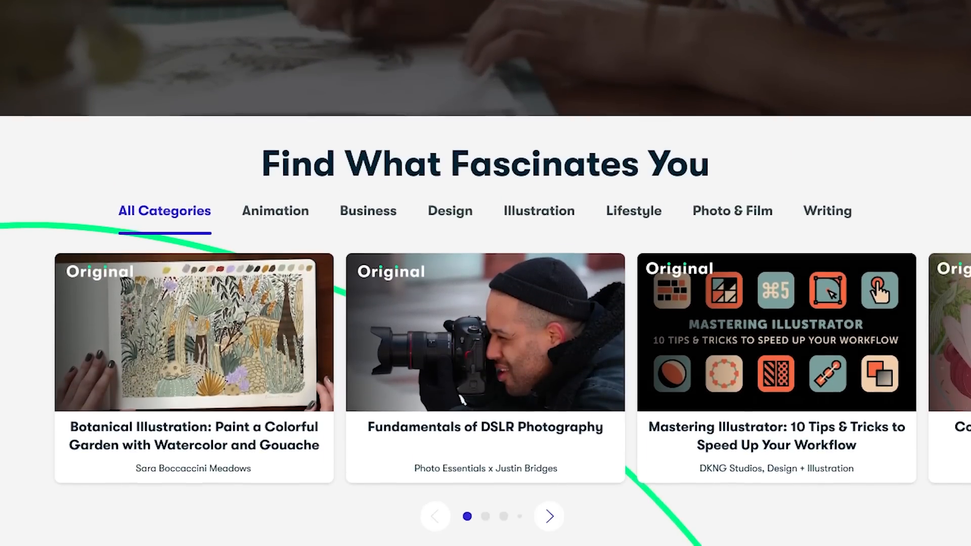
{"action": "scroll", "scroll_direction": "down", "scroll_amount": 3}
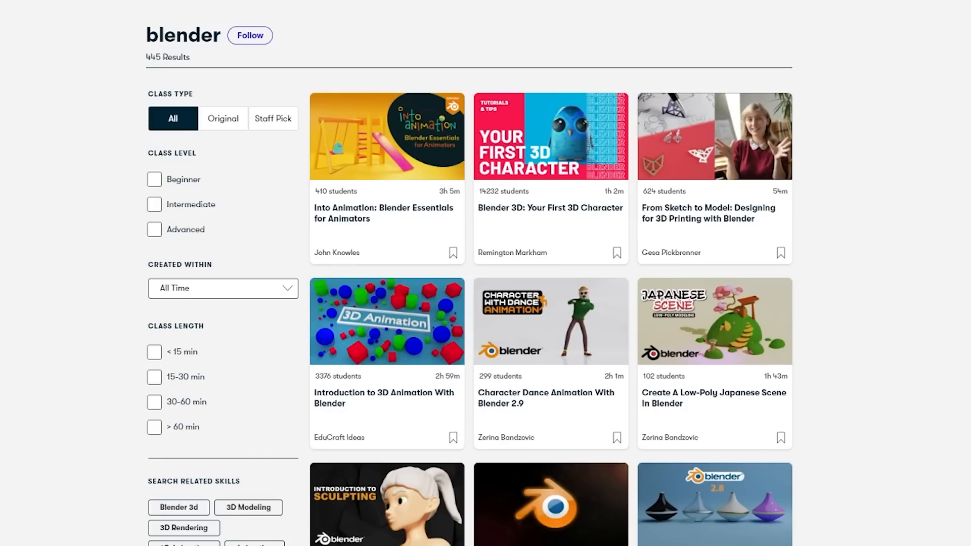
{"action": "type", "text": "cinemtagoraphy"}
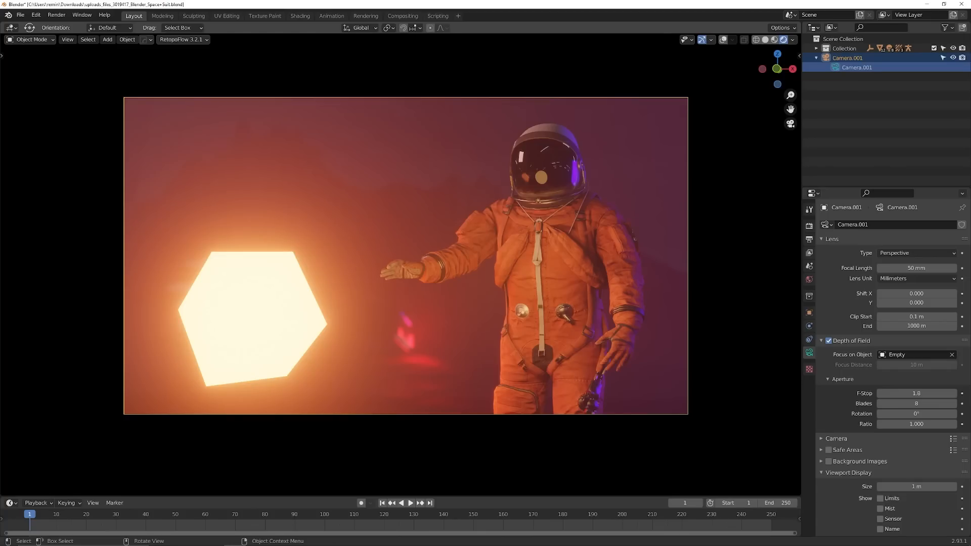
Keyframe the camera so the shot widens from the close-up to the full astronaut
{"action": "left_click", "coordinate": [408, 503]}
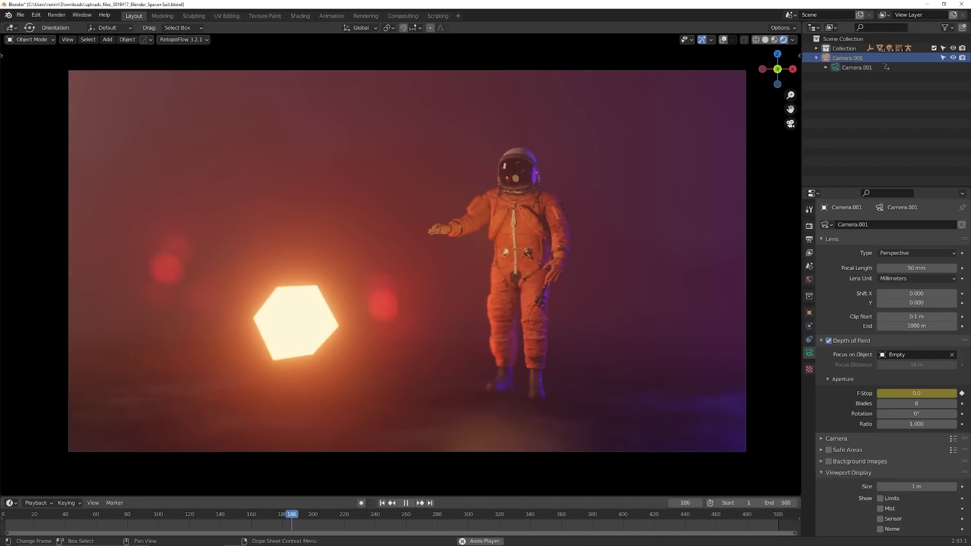
{"action": "left_click", "coordinate": [405, 503]}
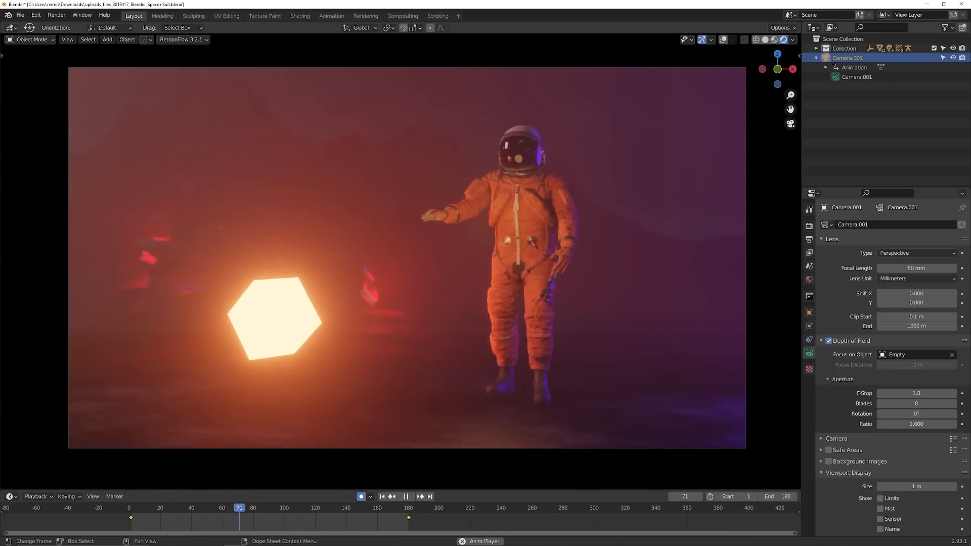
{"action": "left_click", "coordinate": [404, 495]}
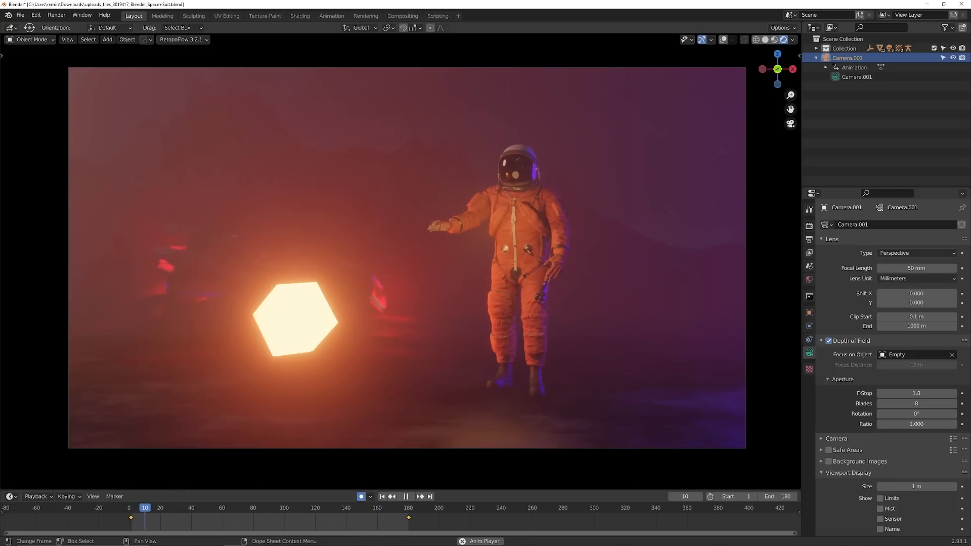
{"action": "left_click", "coordinate": [237, 508]}
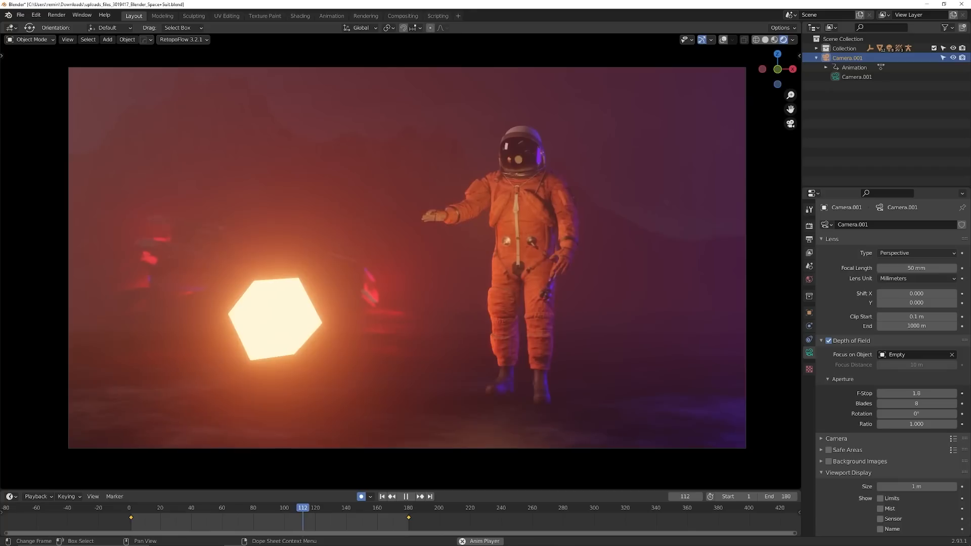
{"action": "left_click", "coordinate": [396, 507]}
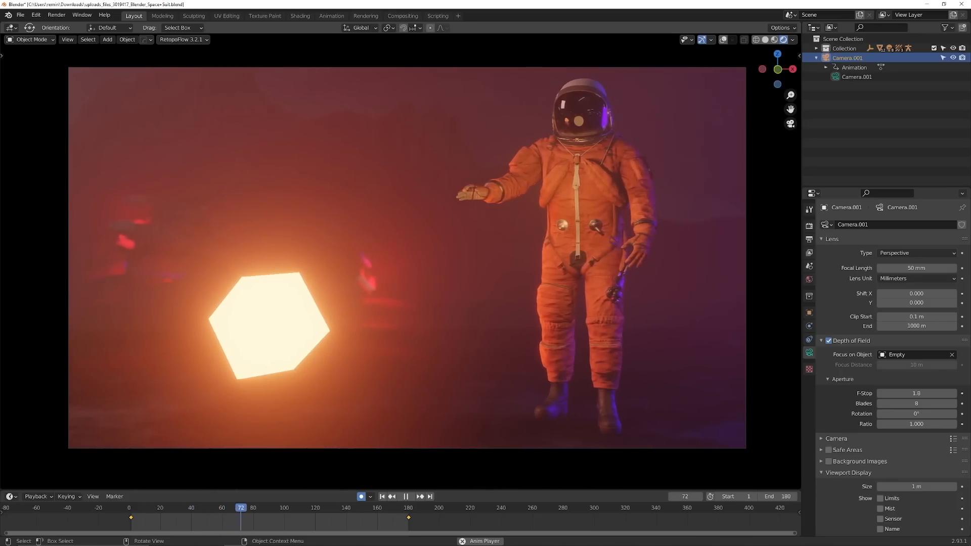
{"action": "left_click", "coordinate": [405, 496]}
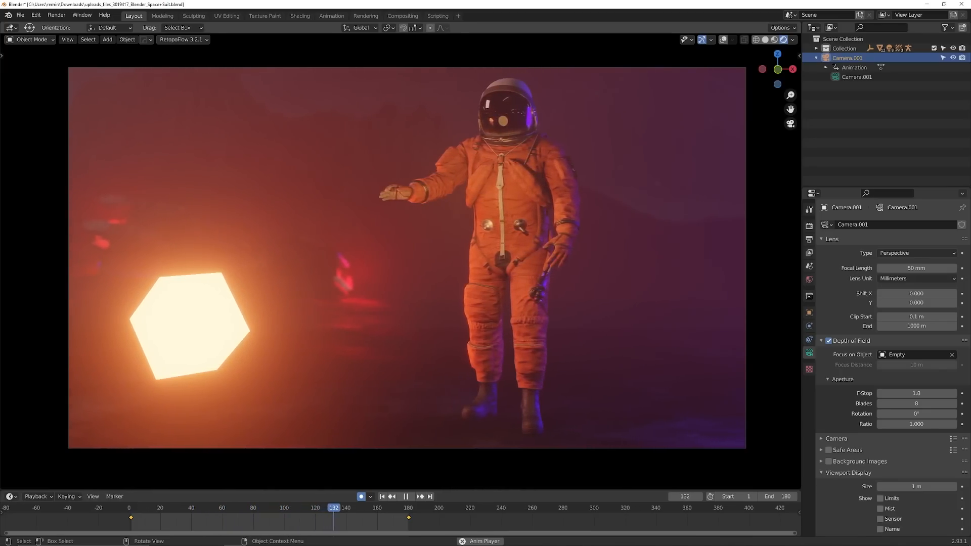
{"action": "left_click", "coordinate": [144, 508]}
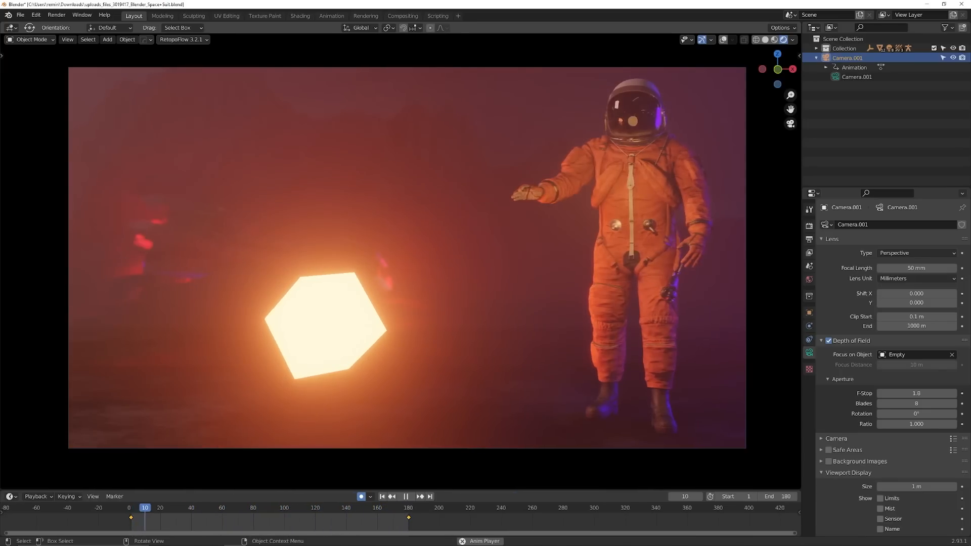
{"action": "left_click", "coordinate": [206, 508]}
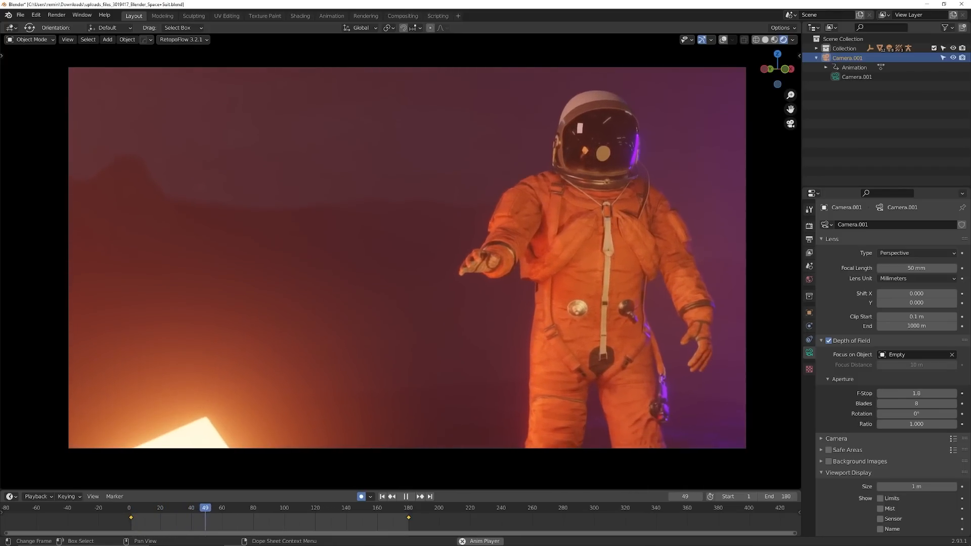
{"action": "left_click", "coordinate": [297, 507]}
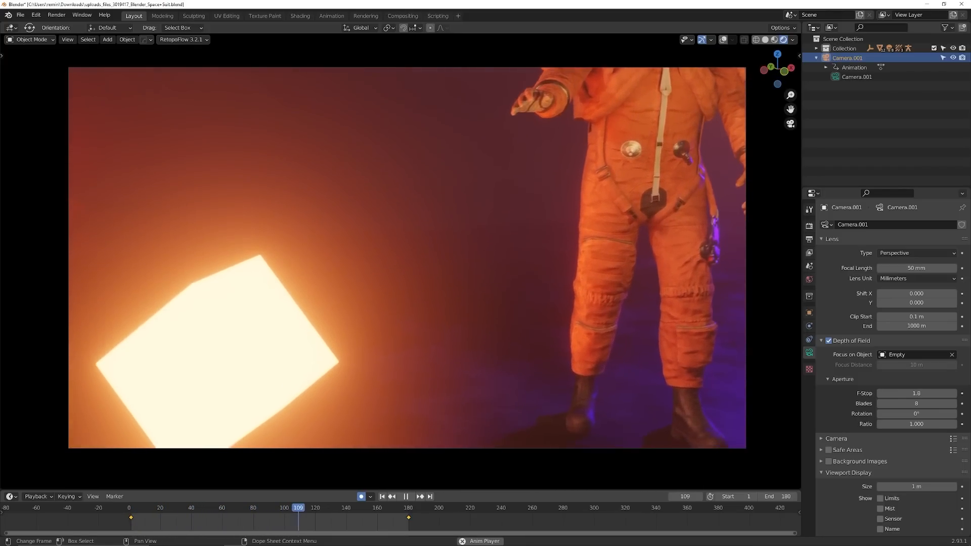
{"action": "left_click", "coordinate": [143, 507]}
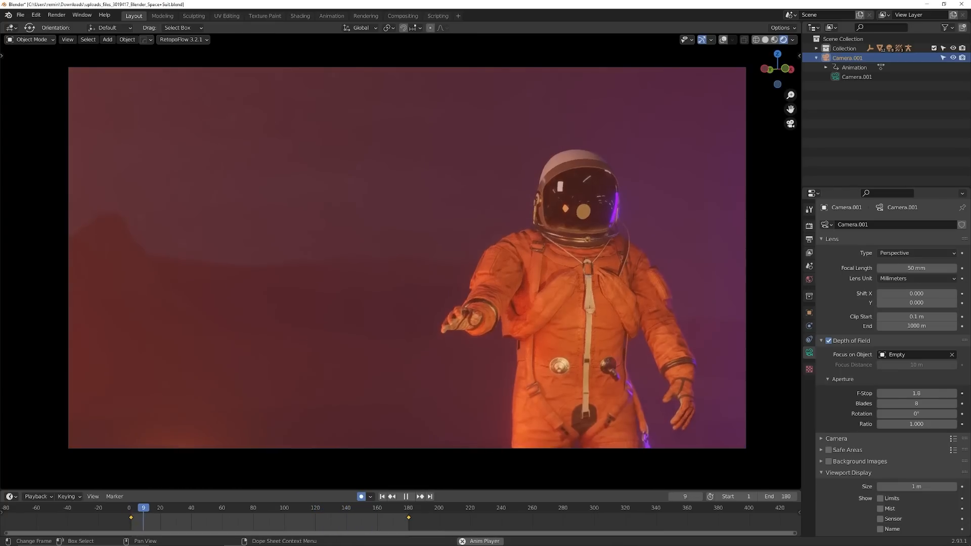
{"action": "left_click", "coordinate": [405, 496]}
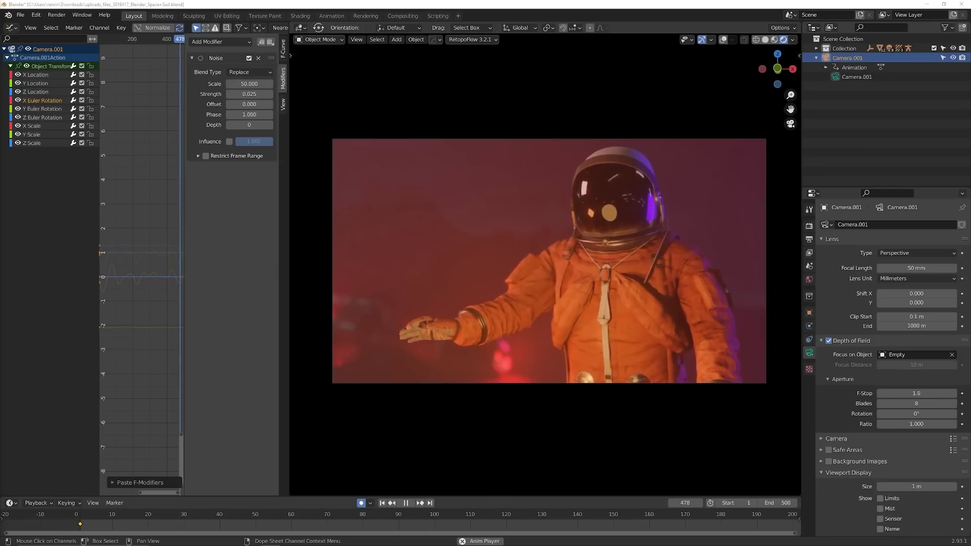
Add a Noise modifier to the camera rotation curves for a subtle handheld shake
{"action": "left_click", "coordinate": [216, 514]}
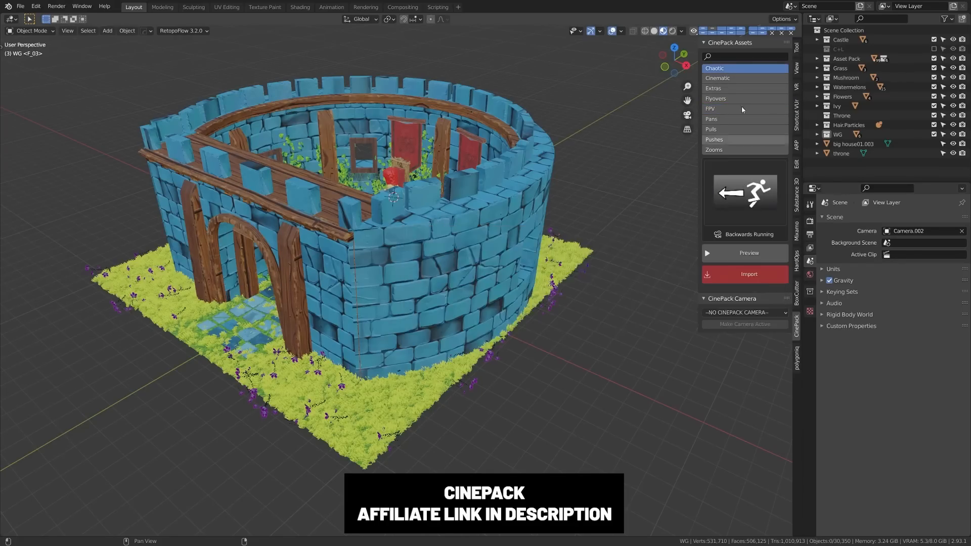
Include Cinematic and Extras CinePack moves and pick the Walking camera preset
{"action": "left_click", "coordinate": [718, 78]}
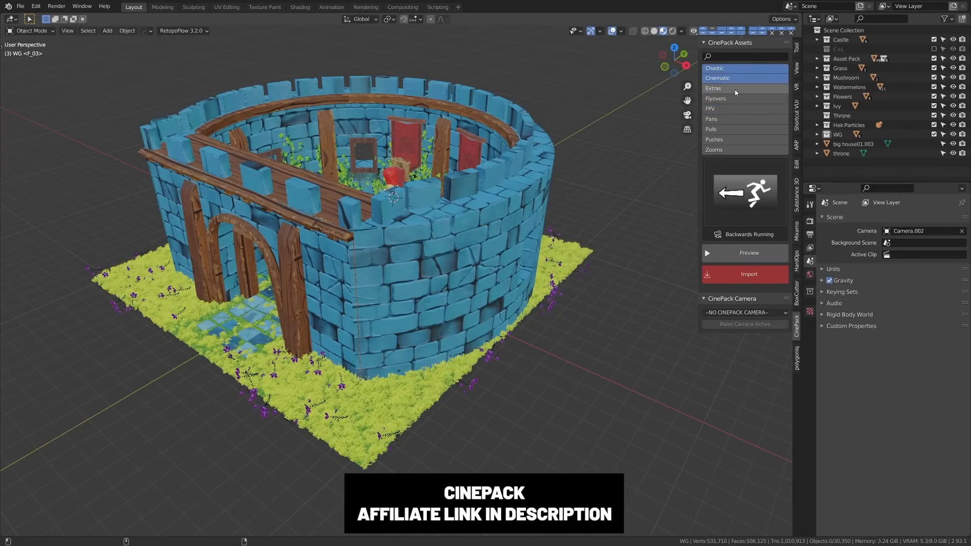
{"action": "left_click", "coordinate": [714, 88]}
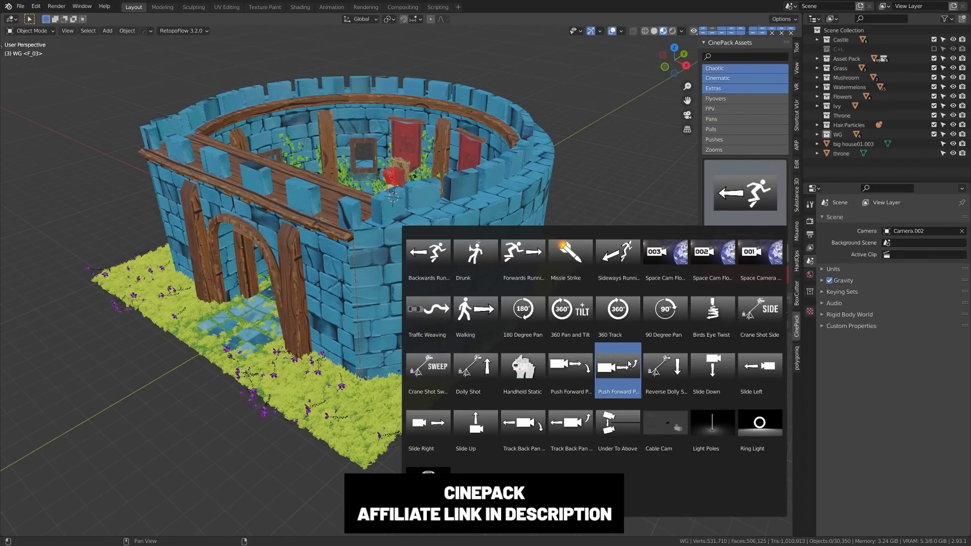
{"action": "left_click", "coordinate": [476, 313]}
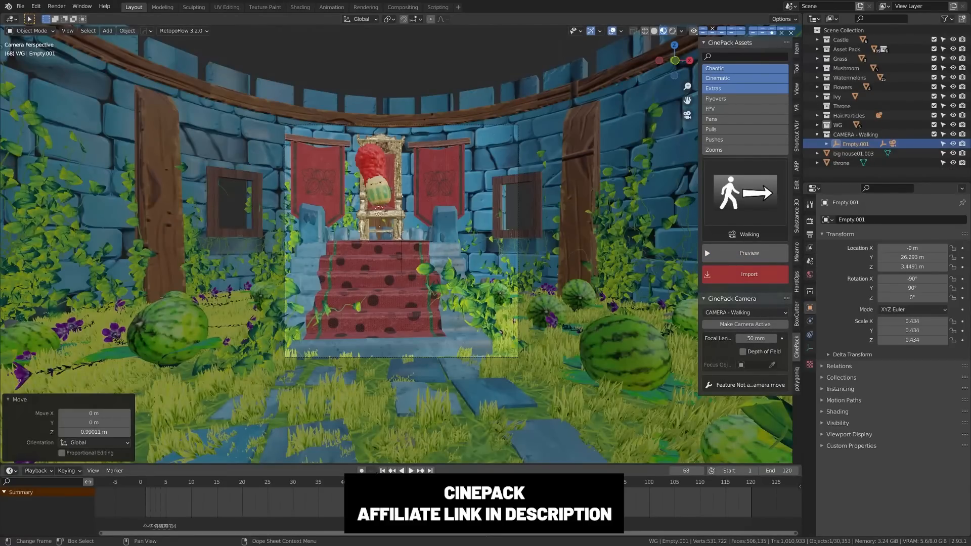
{"action": "left_click", "coordinate": [411, 472]}
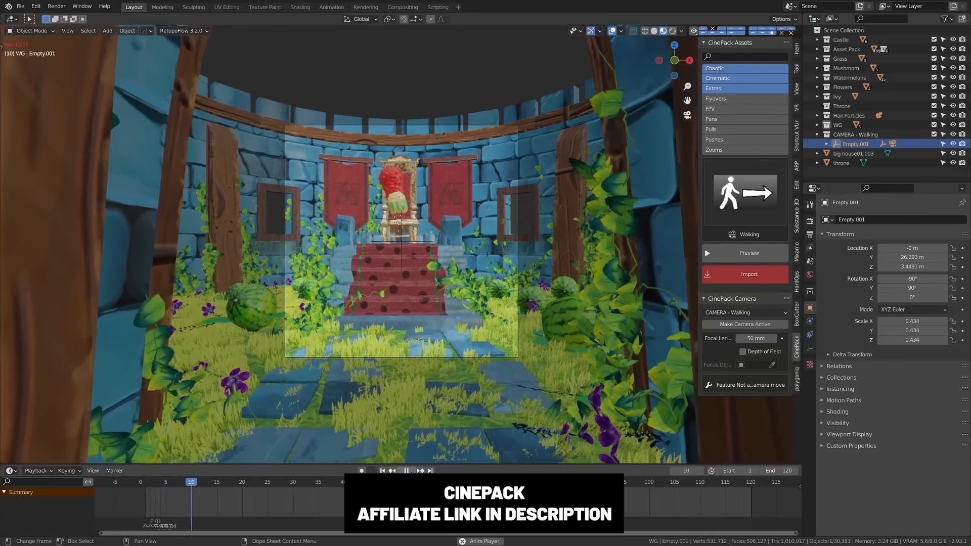
{"action": "left_click", "coordinate": [419, 470]}
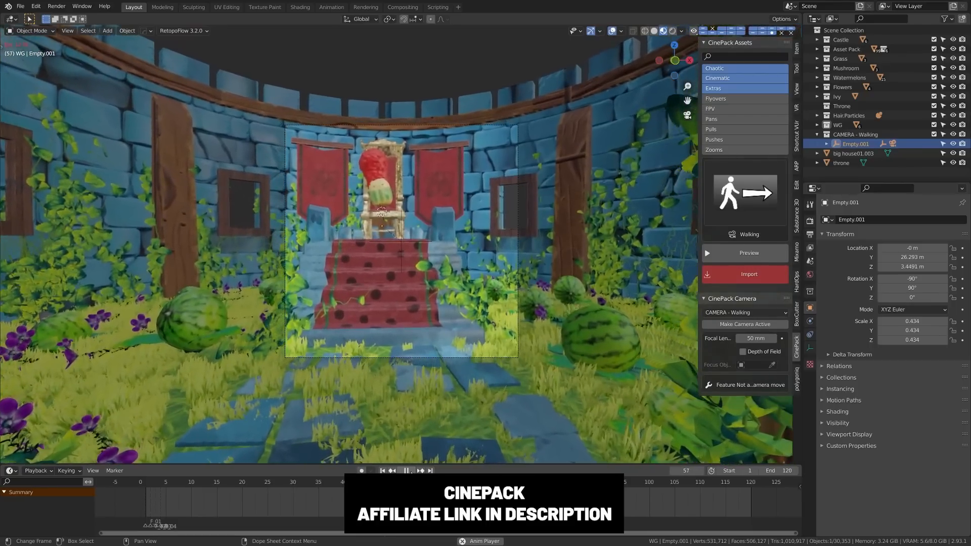
{"action": "left_click", "coordinate": [406, 470]}
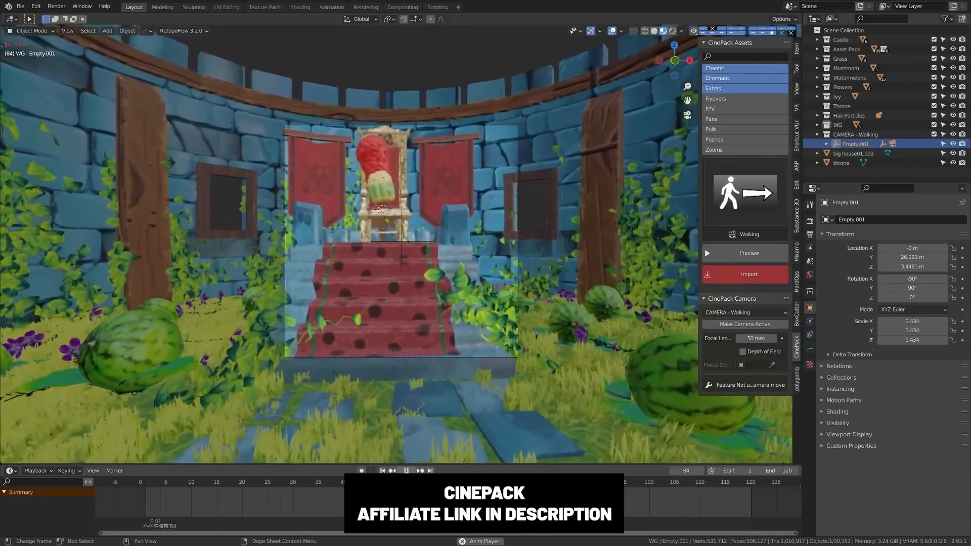
{"action": "left_click", "coordinate": [406, 470]}
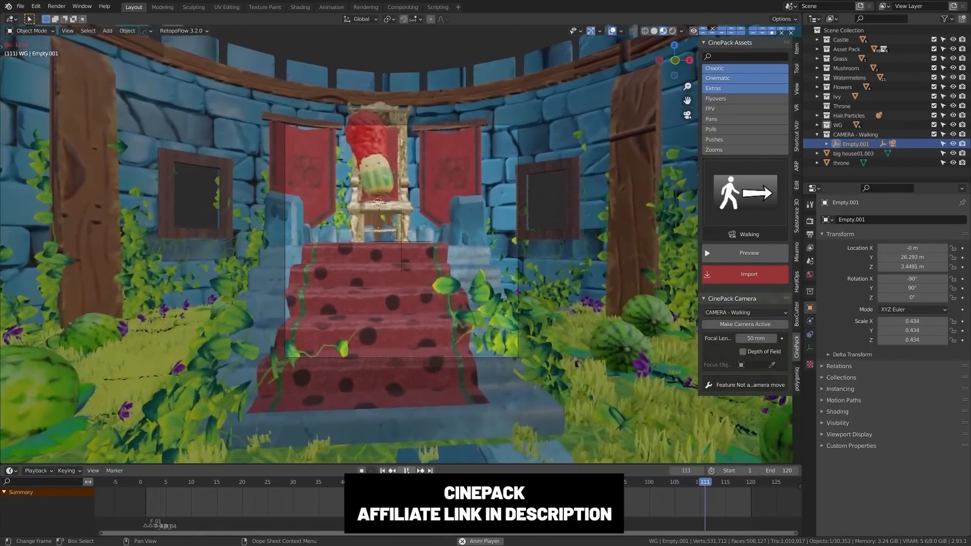